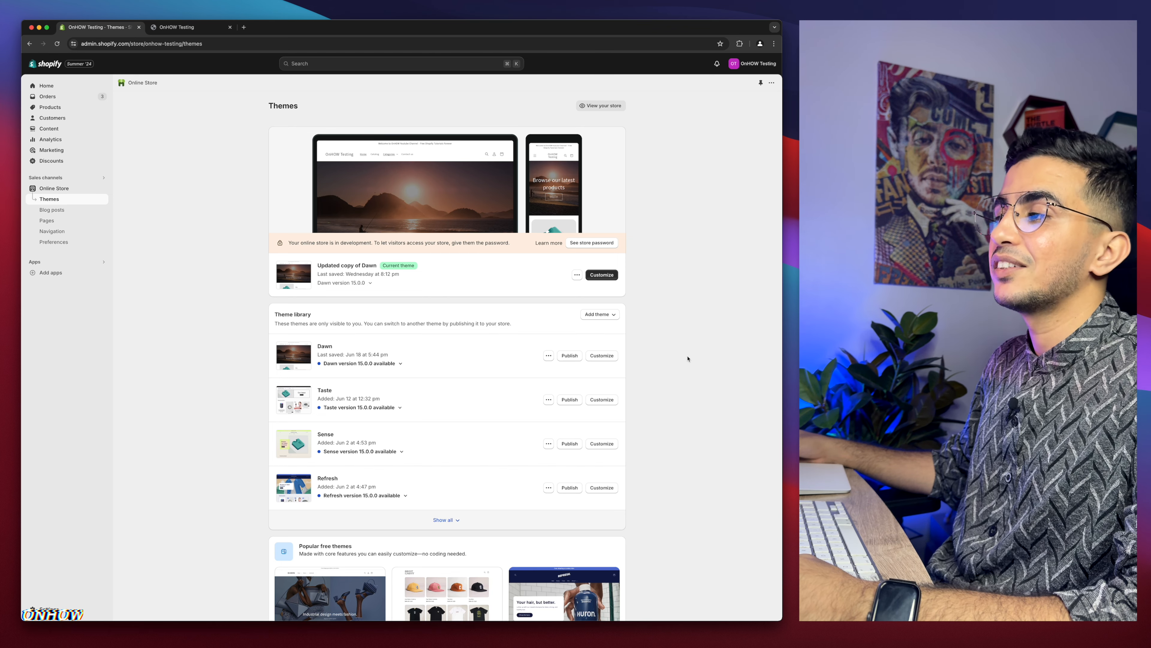
- Show all themes in the library, revealing Spotlight, Trade and the PageFly assets theme
scroll("down", 3)
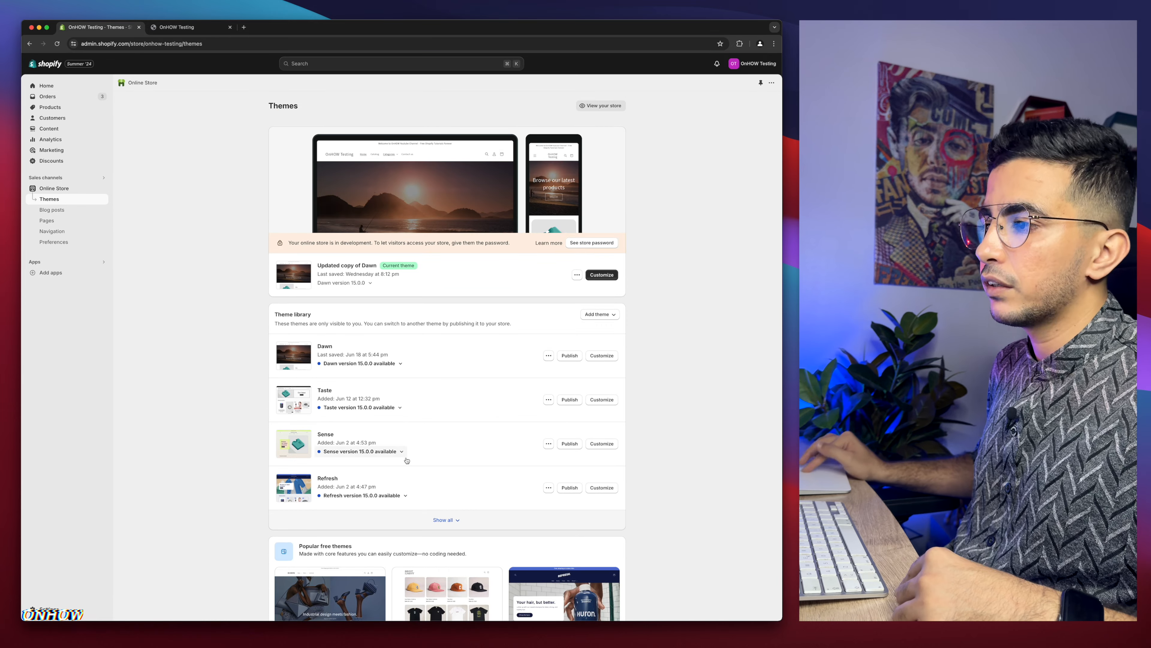
left_click(444, 519)
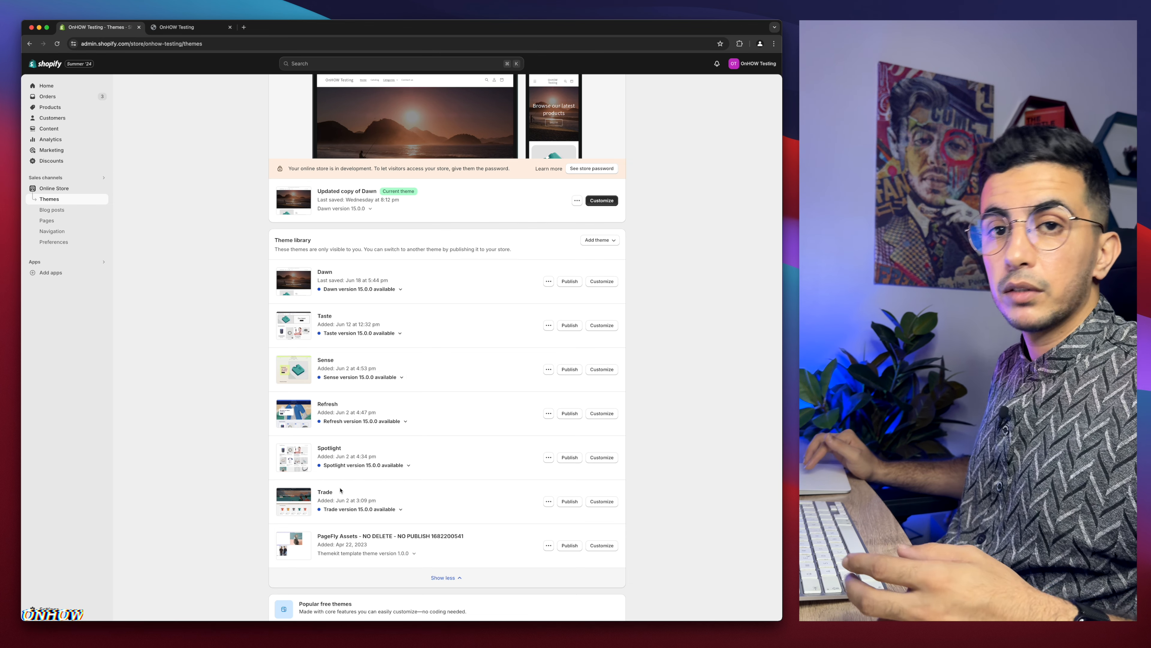
scroll("down", 3)
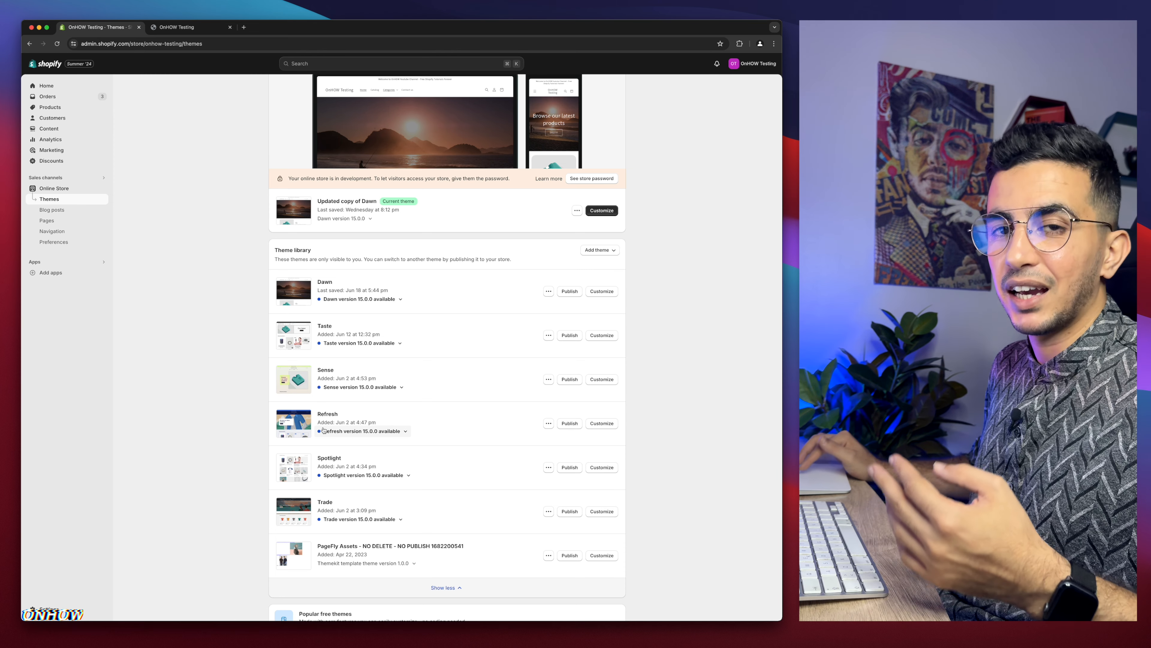
mouse_move(455, 216)
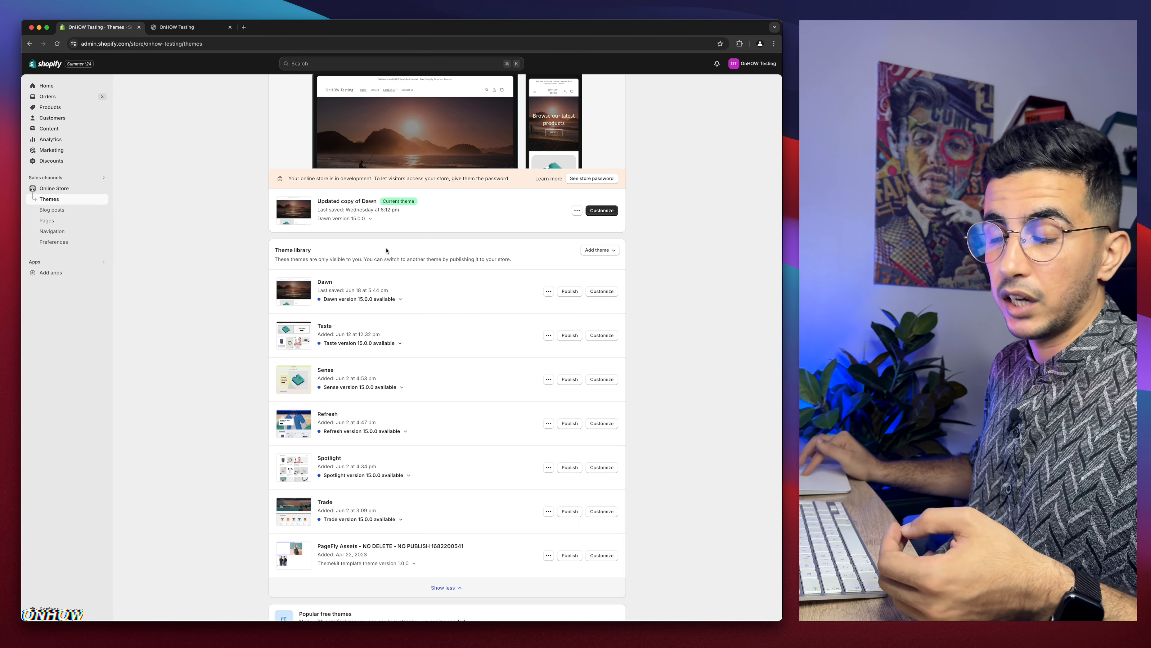
mouse_move(461, 394)
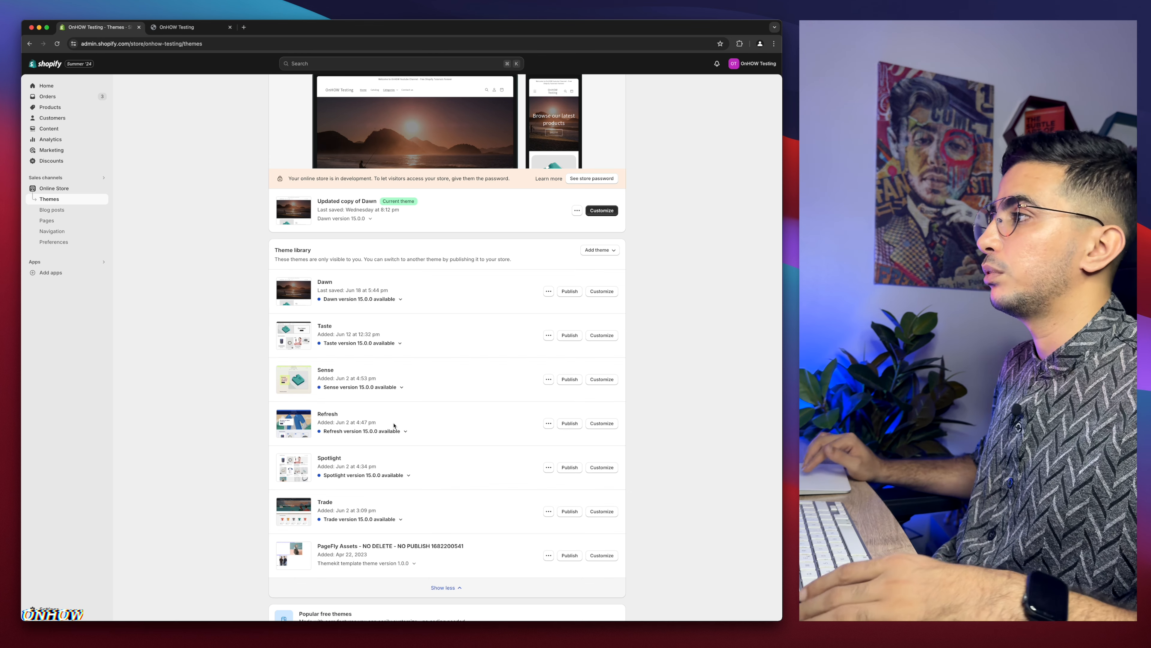
scroll("up", 3)
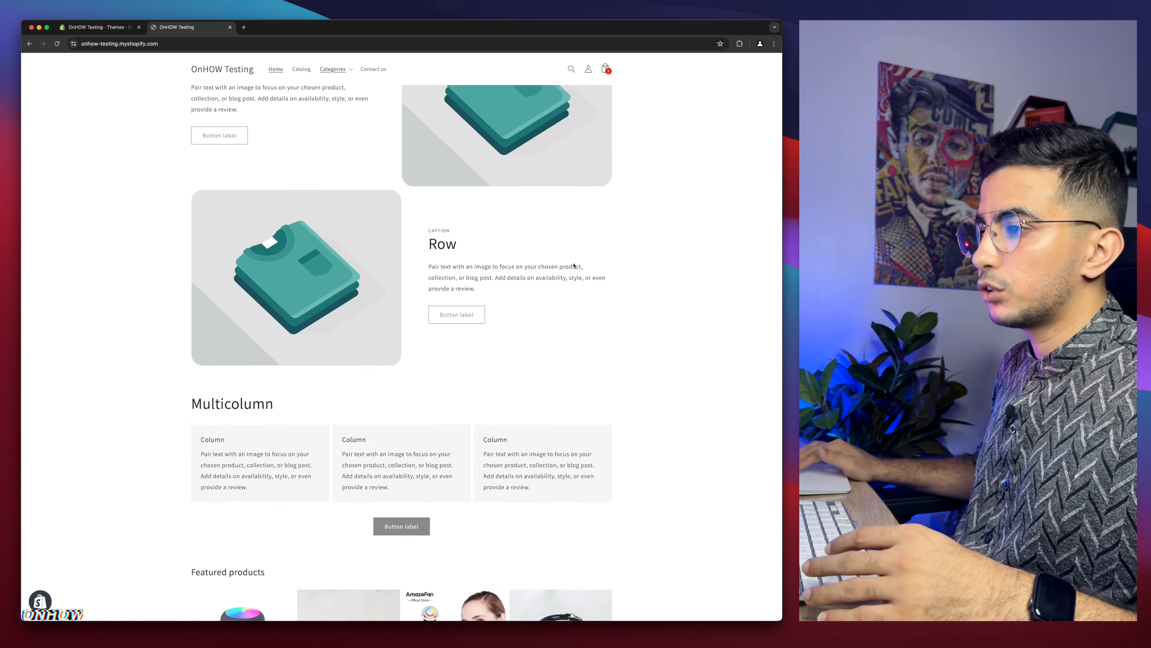
scroll("down", 3)
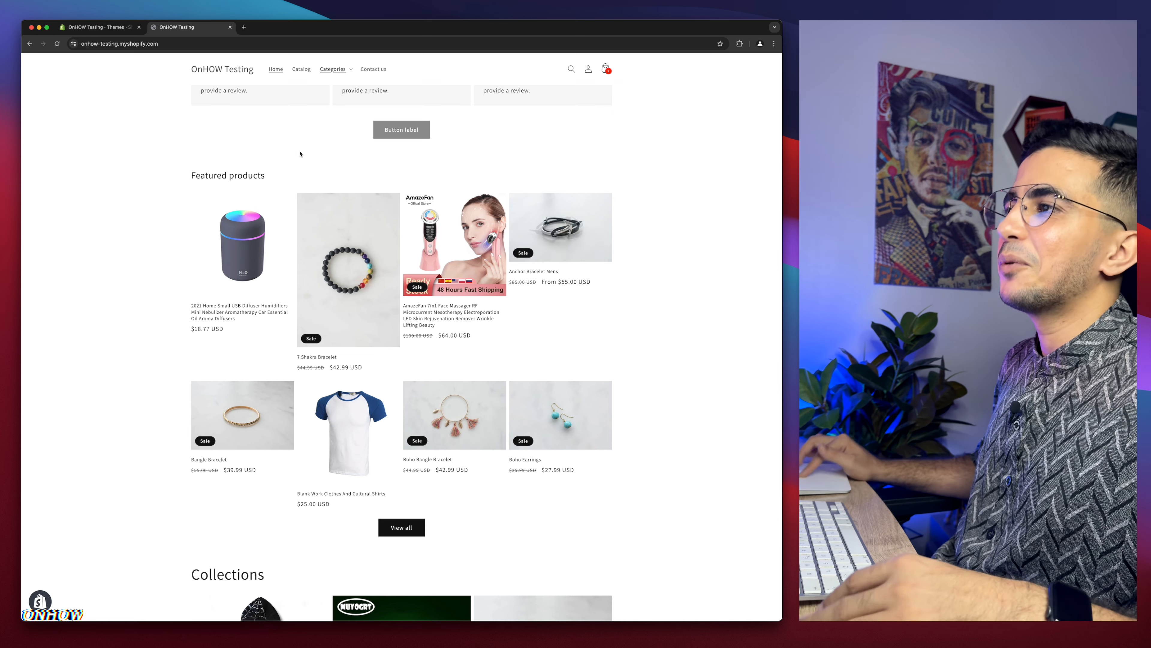
mouse_move(356, 238)
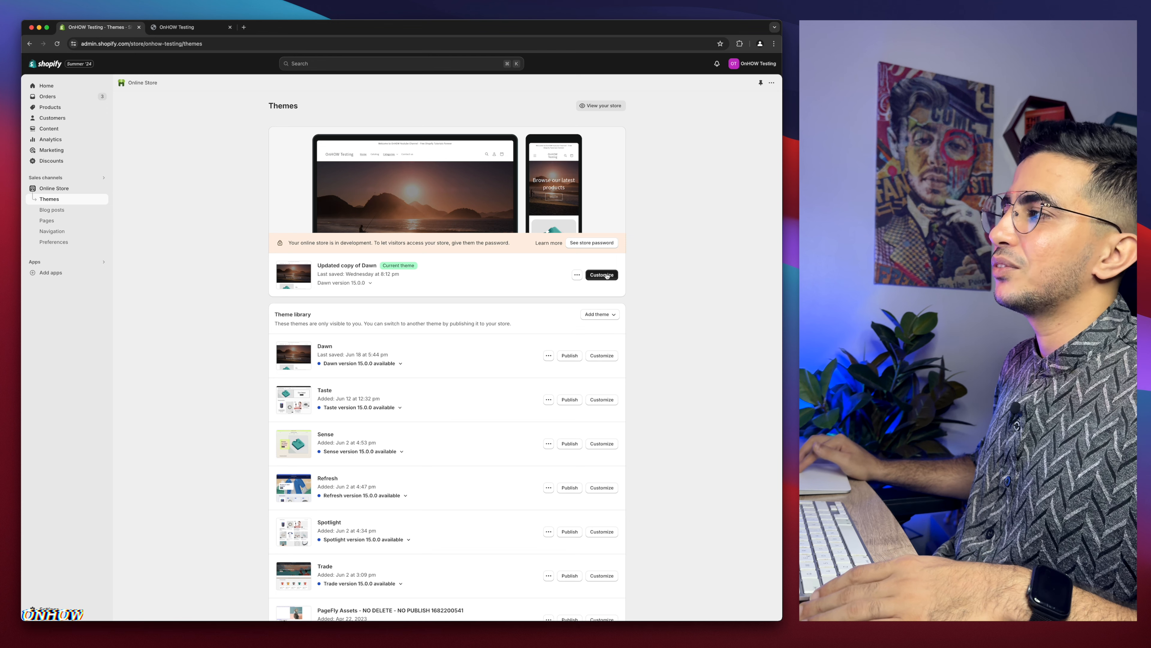
- Open the current Dawn theme copy in the theme code editor via Edit code
left_click(577, 274)
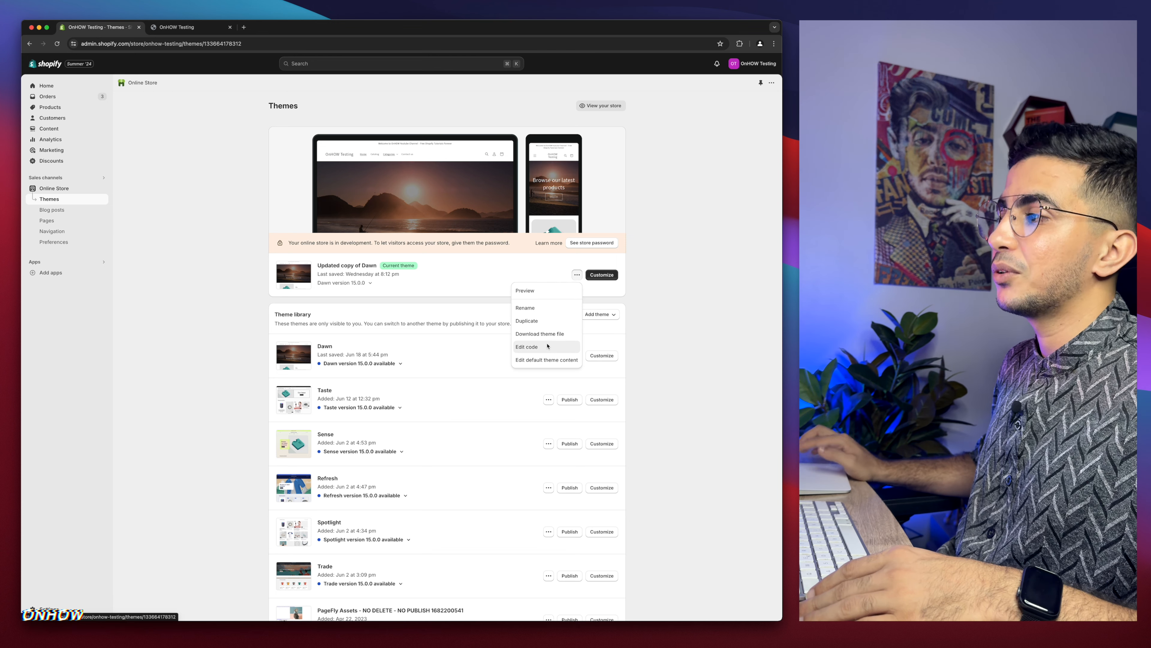
left_click(526, 346)
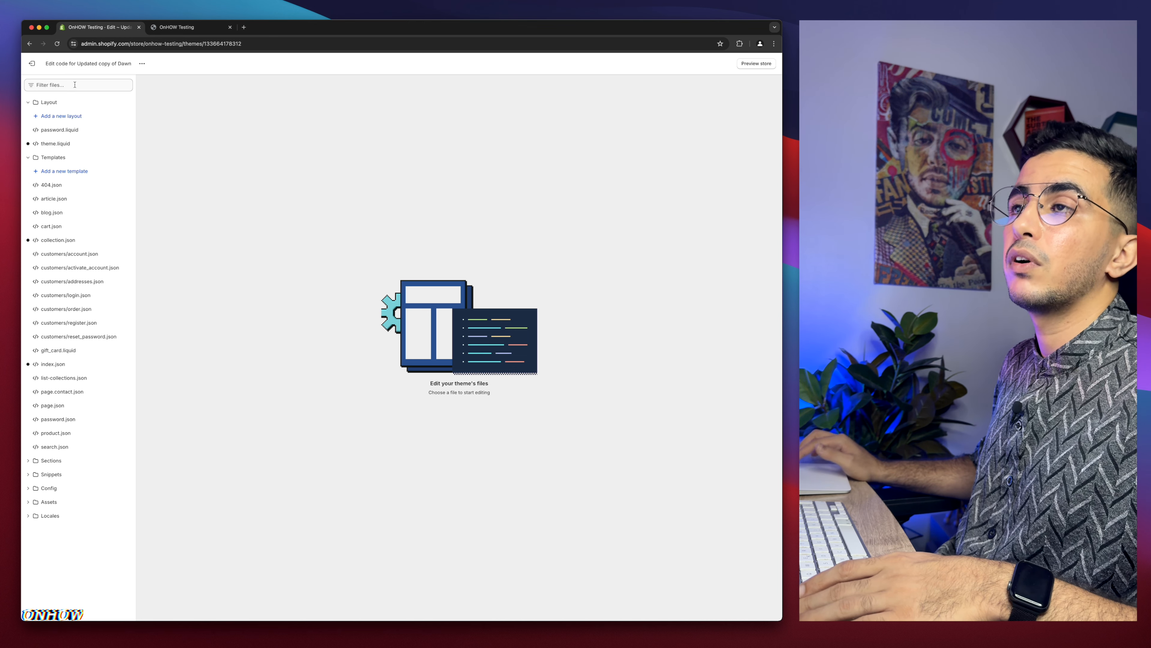
- Filter the theme files by 'base' and open base.css for editing
left_click(77, 85)
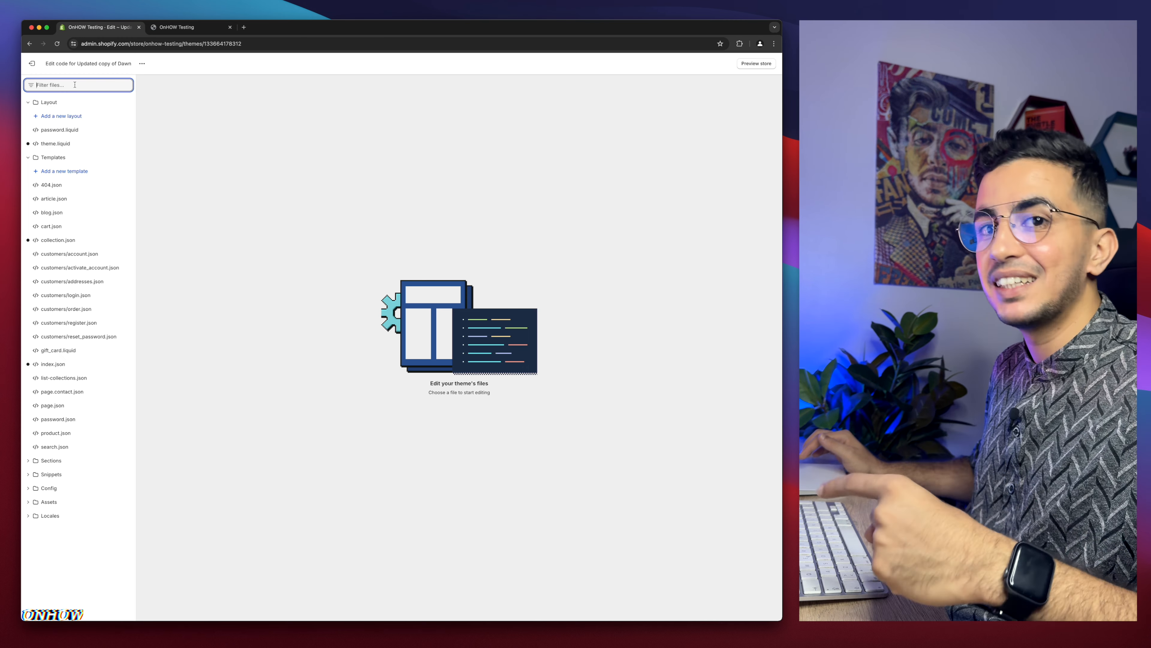
type("base")
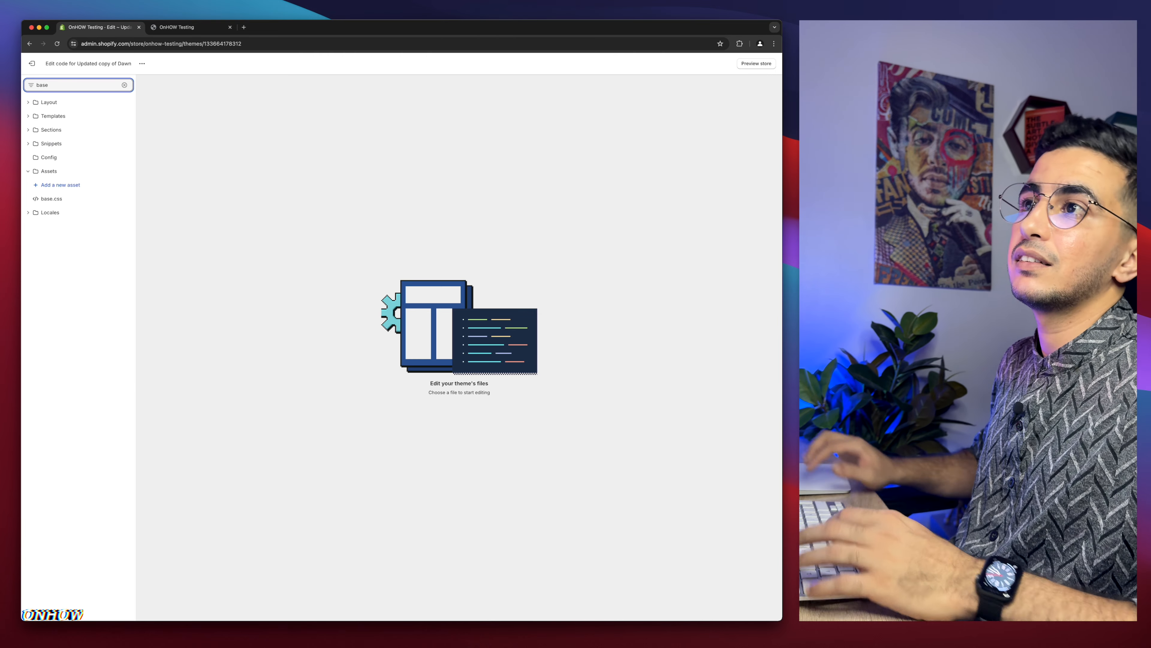
left_click(51, 199)
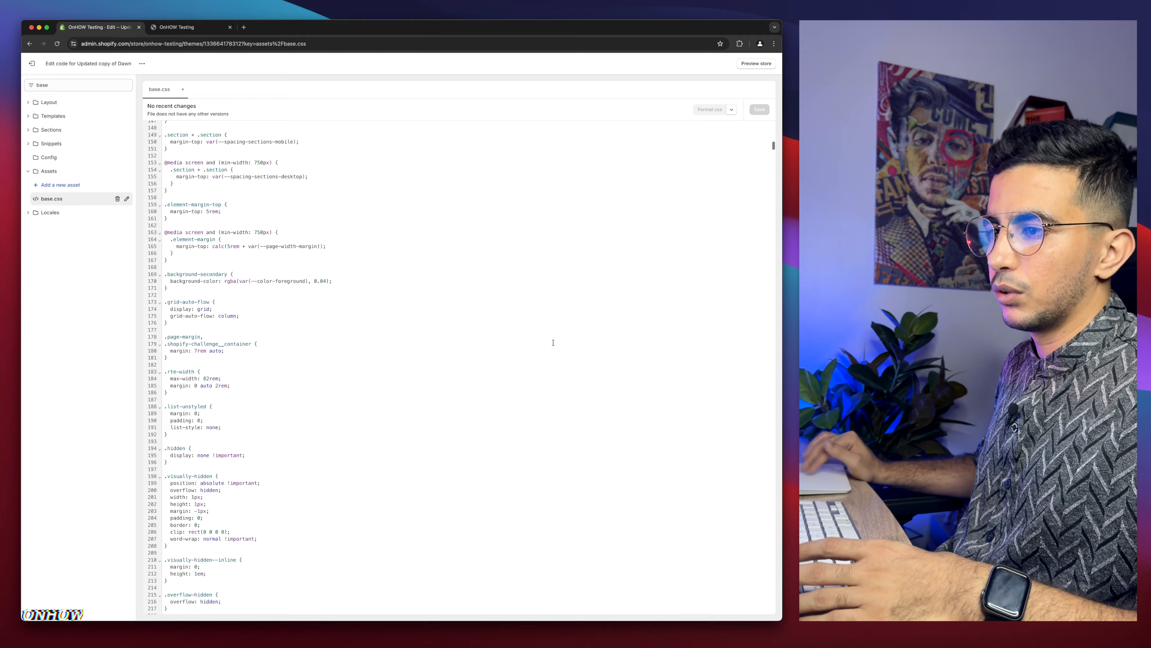
- Add an empty line after the last rule at the bottom of base.css
scroll("down", 3)
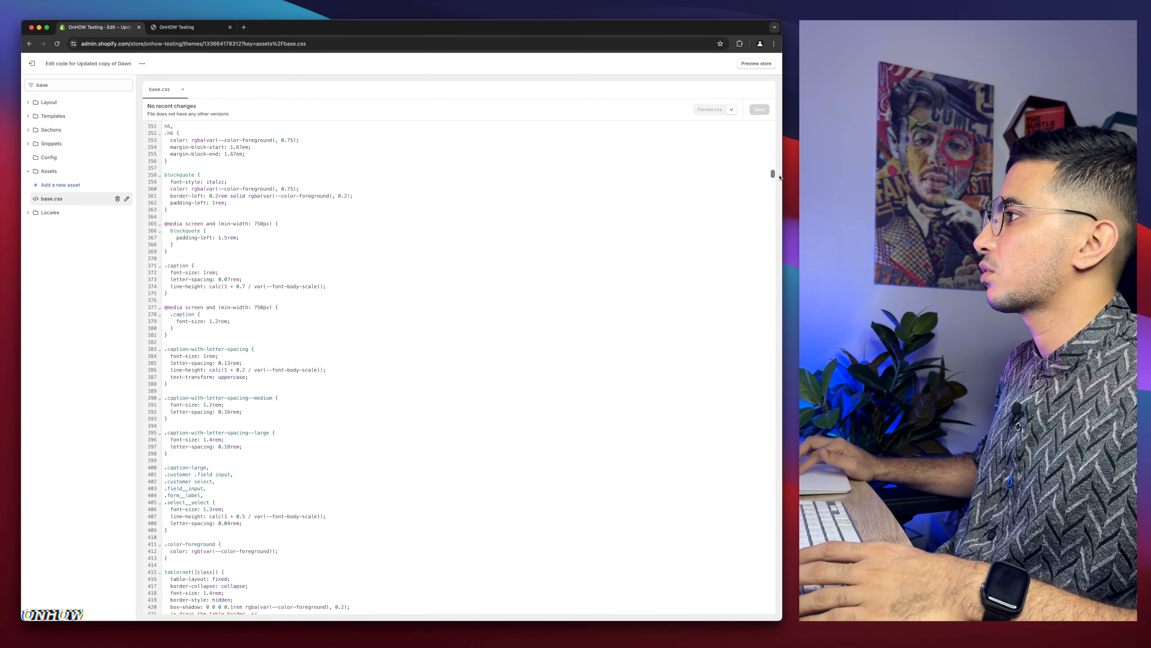
scroll("down", 3)
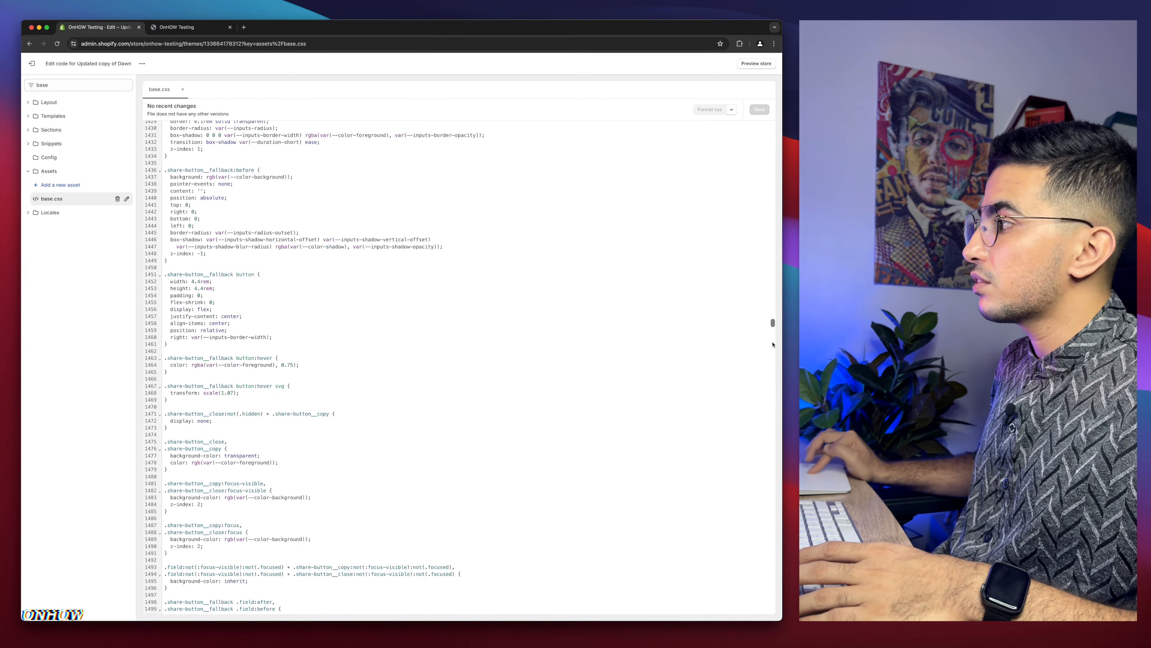
scroll("down", 3)
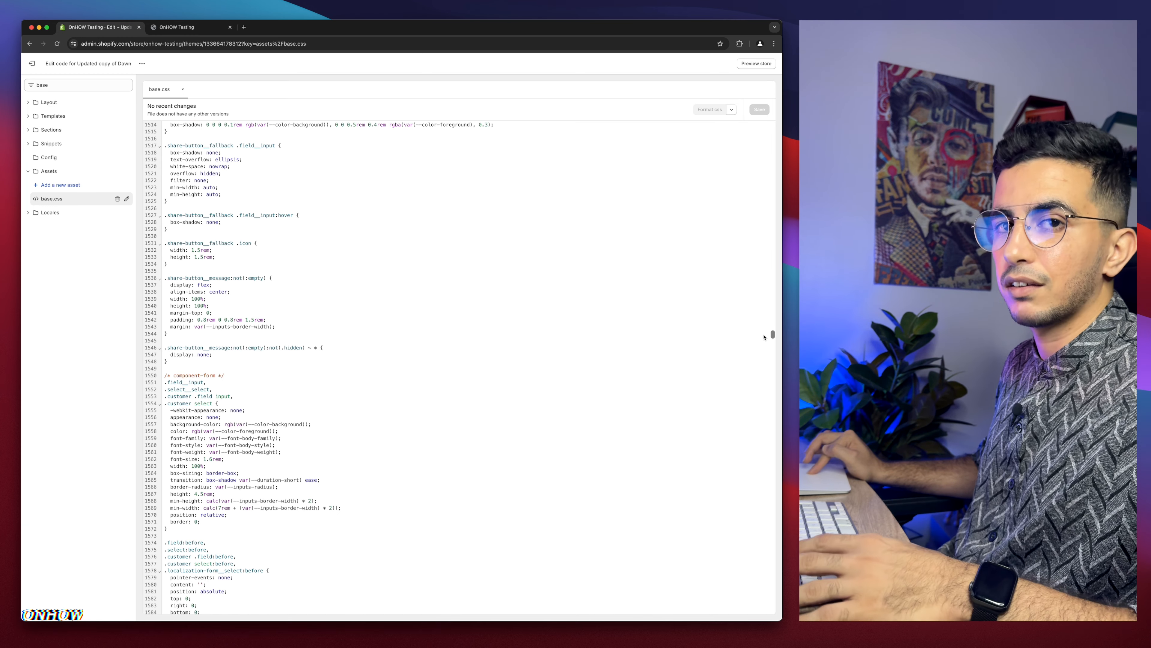
scroll("down", 3)
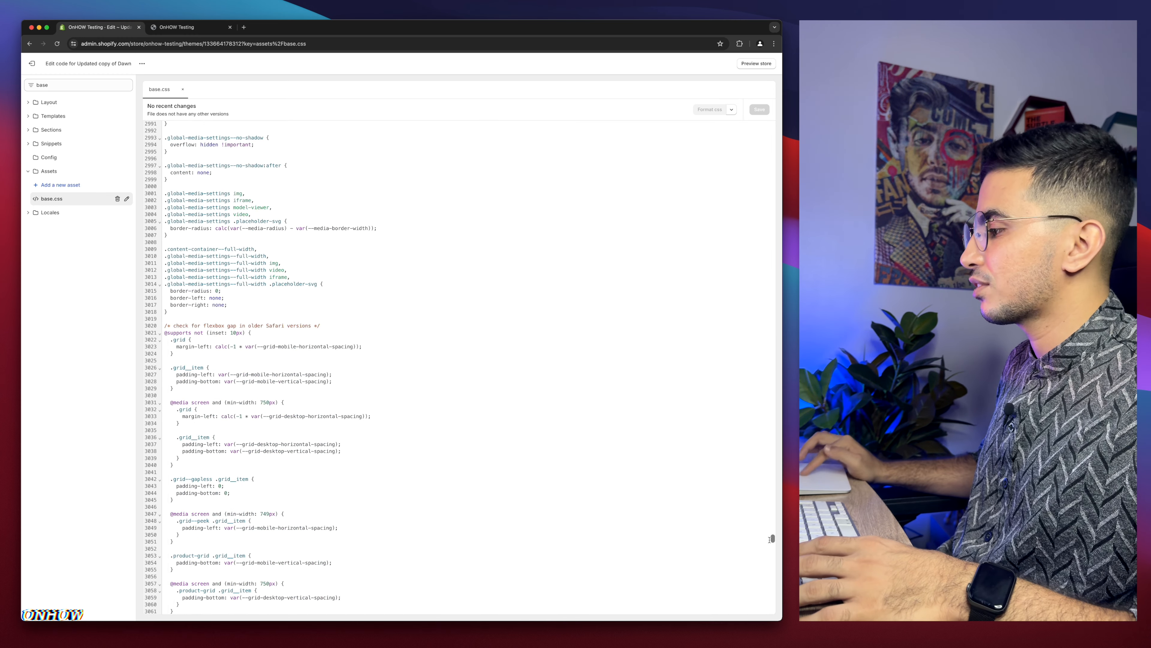
scroll("down", 3)
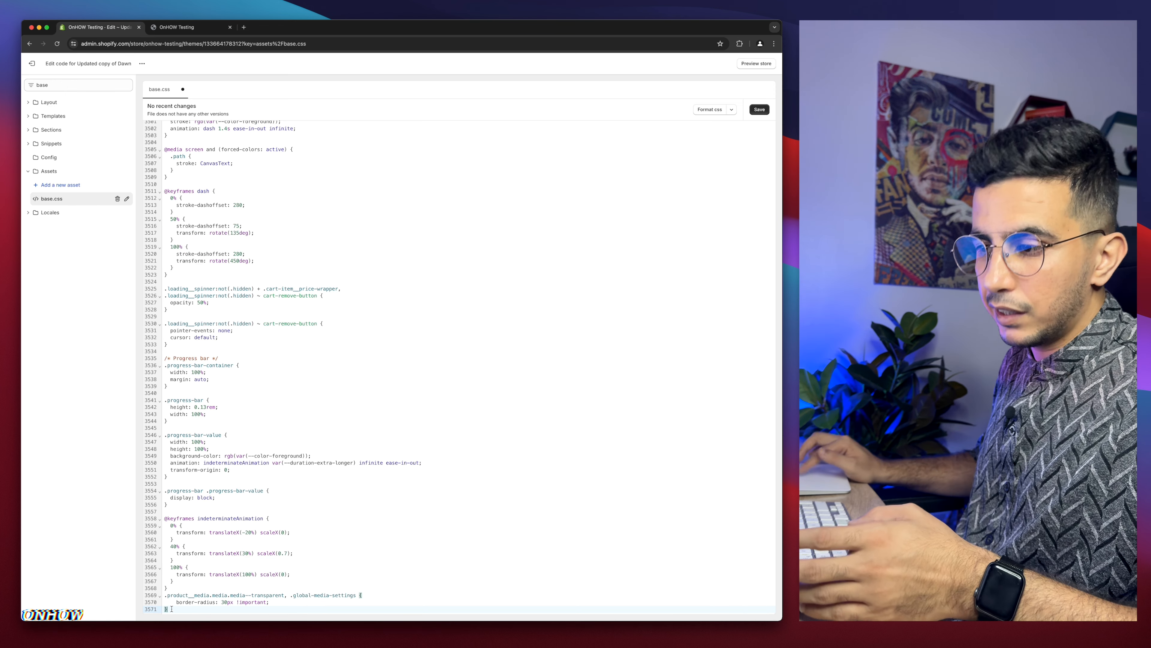
key("enter")
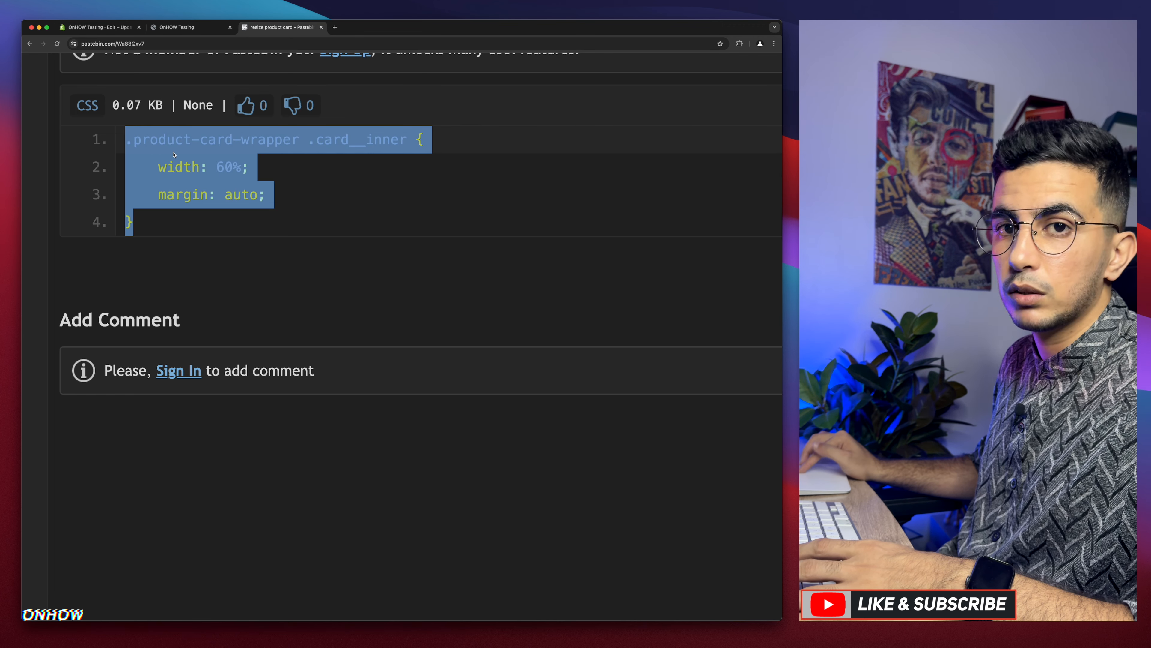
- Copy the .product-card-wrapper .card__inner rule from Pastebin and bring it into base.css
right_click(174, 154)
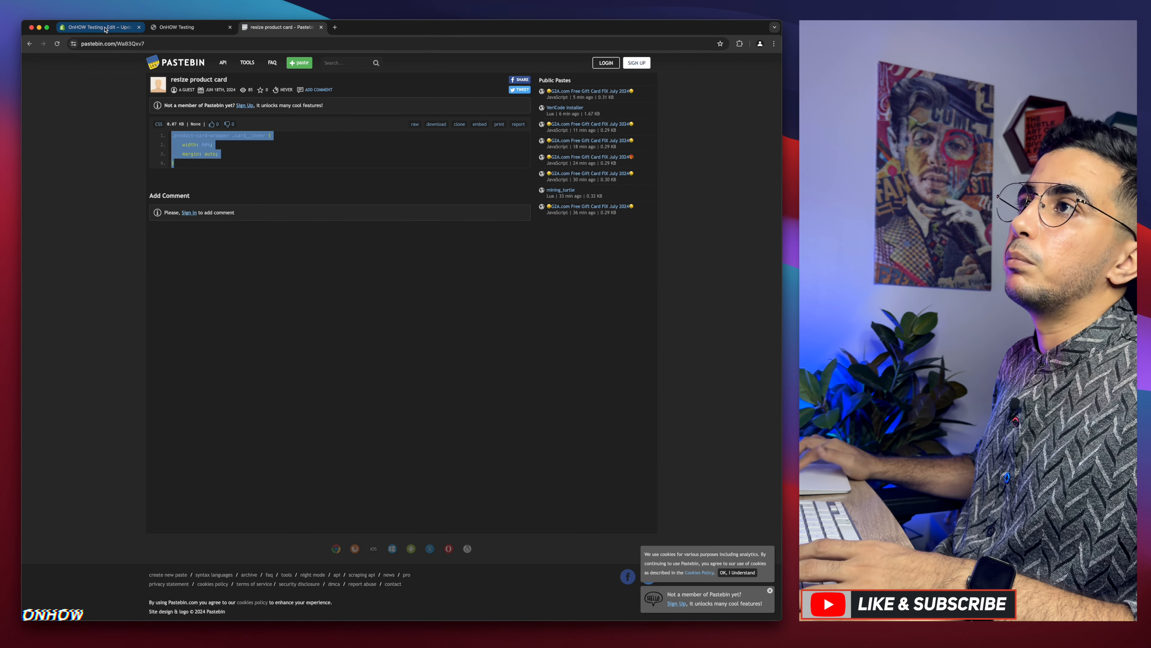
left_click(94, 27)
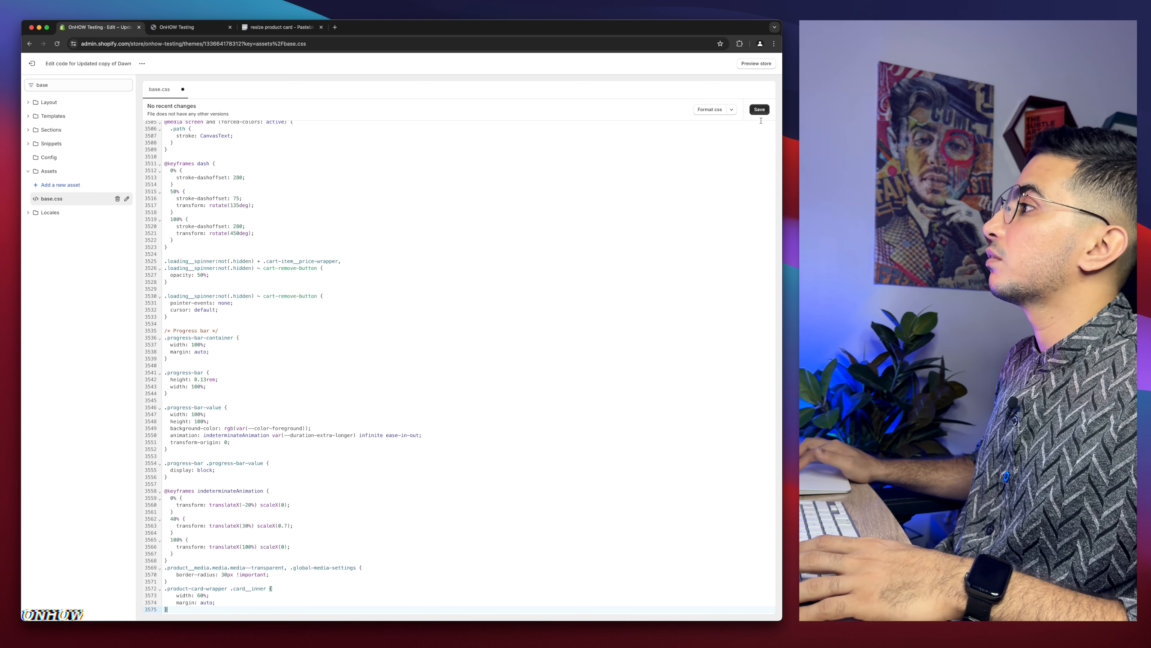
- Save base.css and confirm the storefront shows product cards at 60% width
left_click(759, 109)
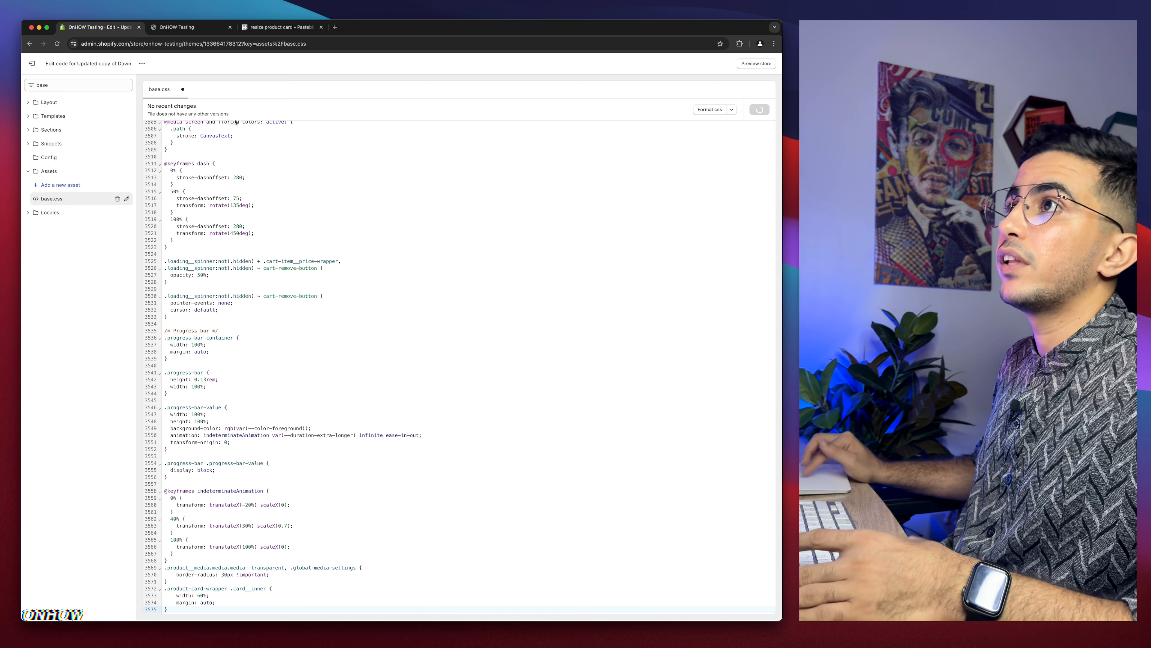
left_click(187, 27)
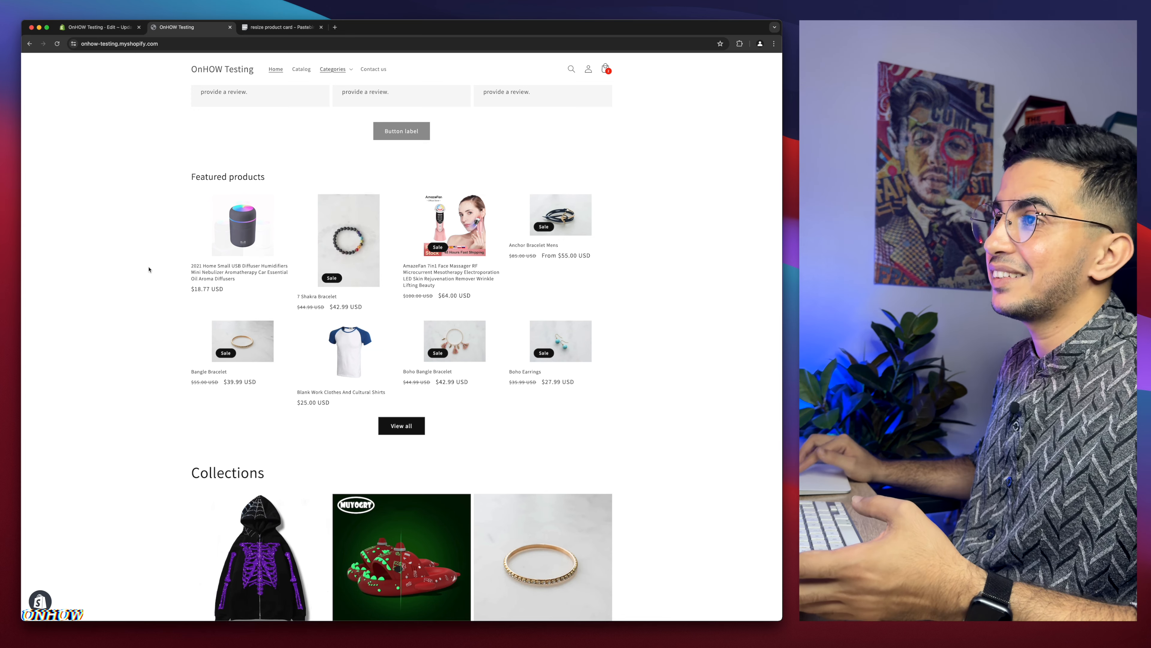
left_click(96, 27)
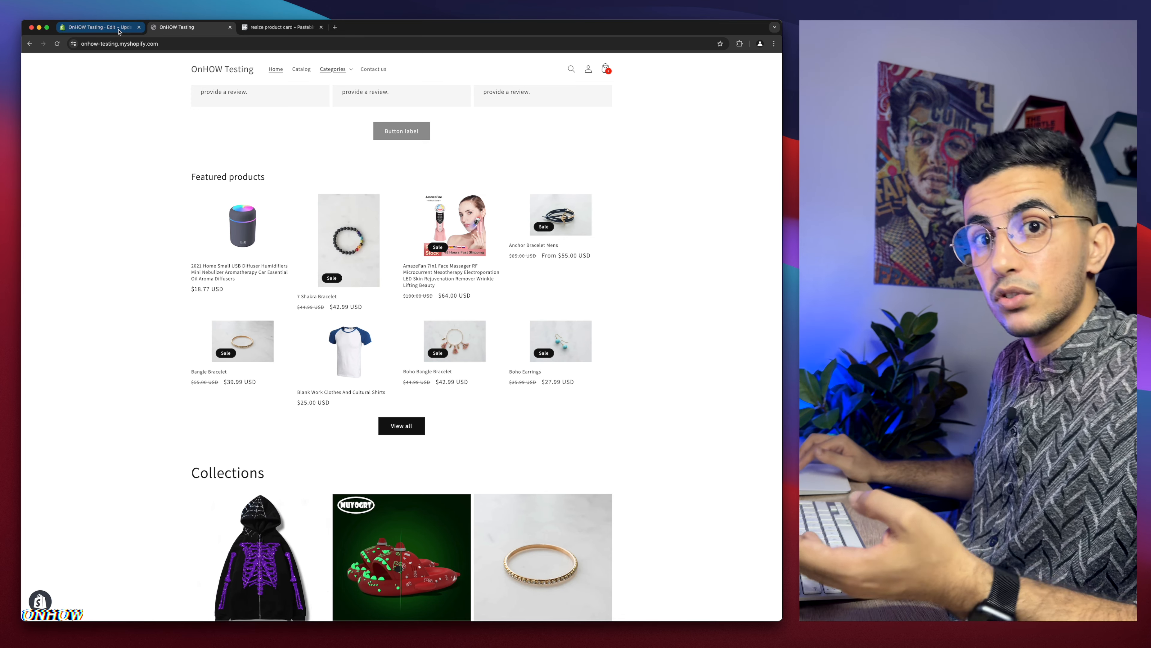
left_click(98, 27)
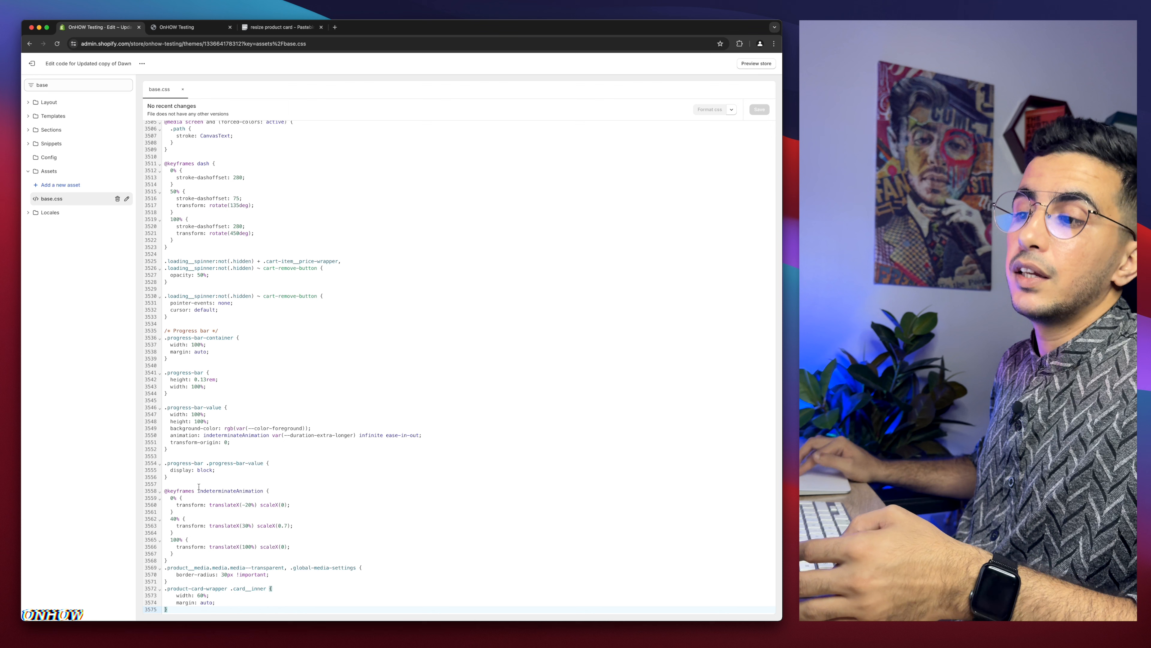